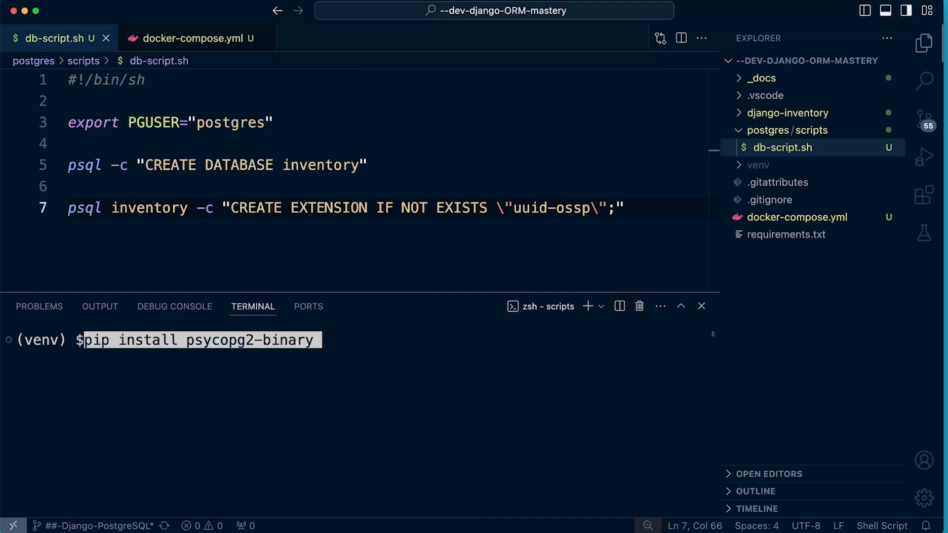
Install psycopg2-binary with pip, then move up to the project root with cd.
key("Return")
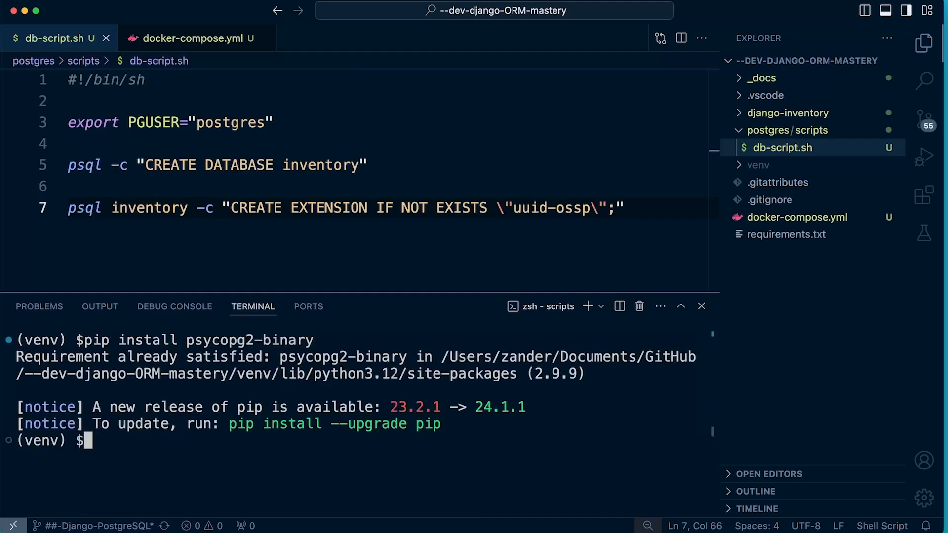
type("pip freeze")
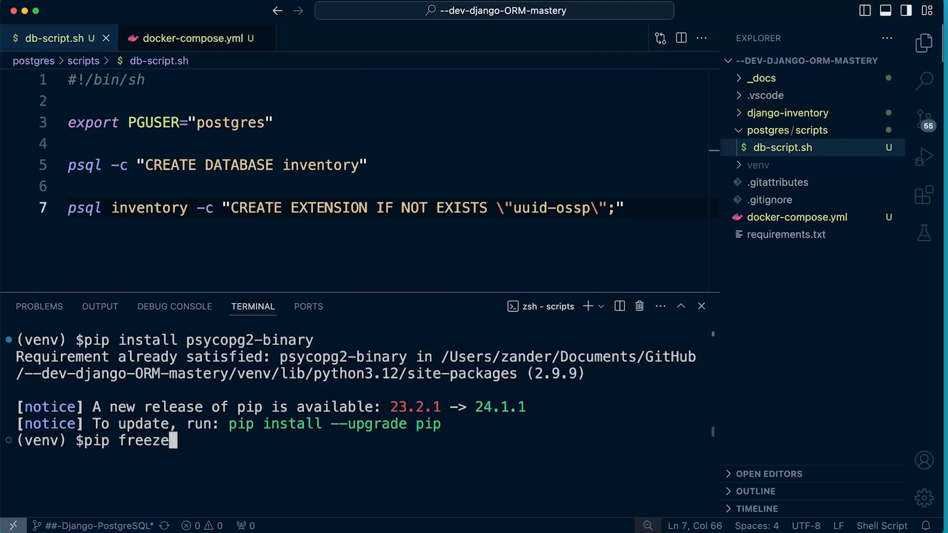
type(">r e")
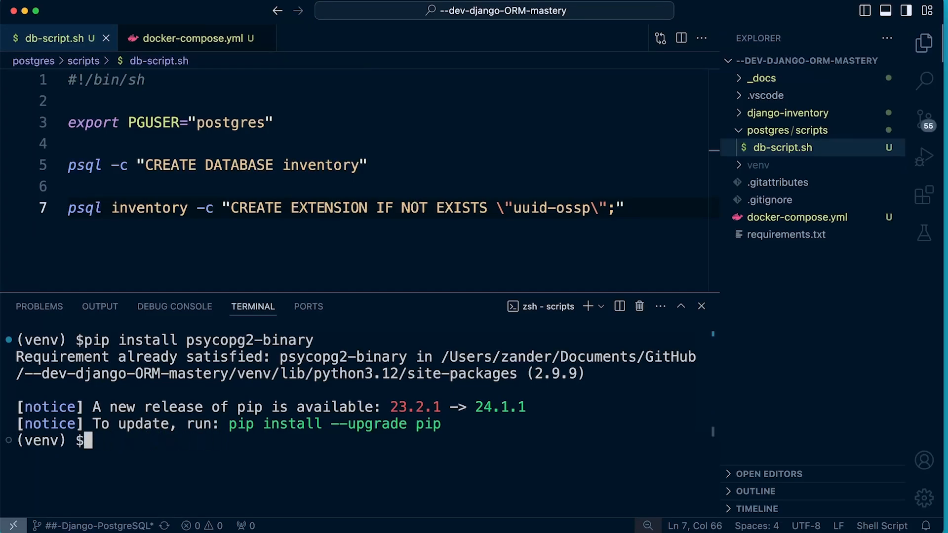
type("cd ../")
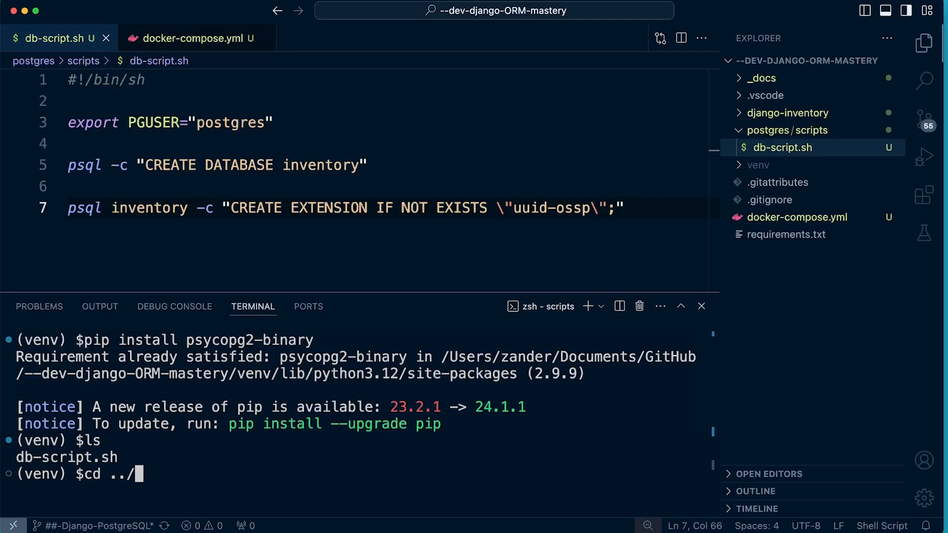
key("Return")
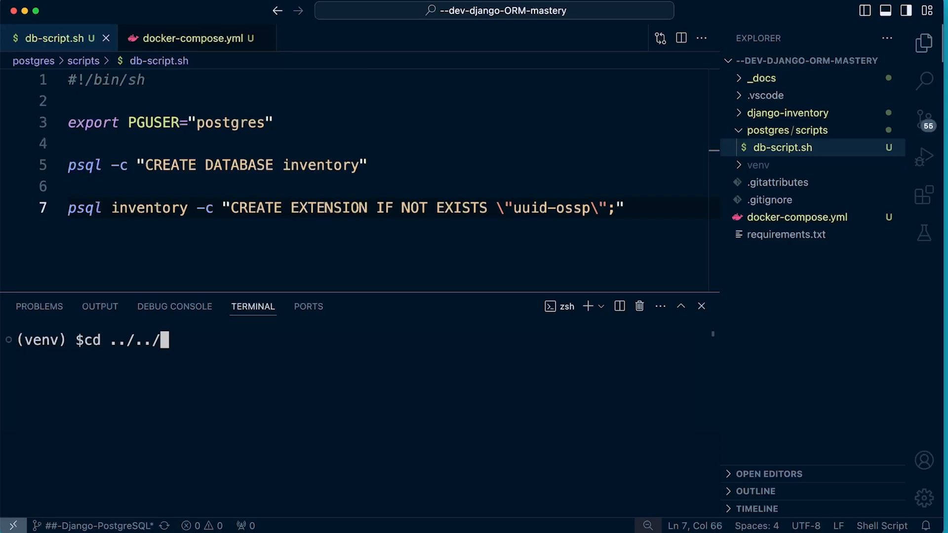
Reinstall psycopg2-binary from the project root and save pip freeze output to requirements.txt.
type("pip install psycopg2-binary")
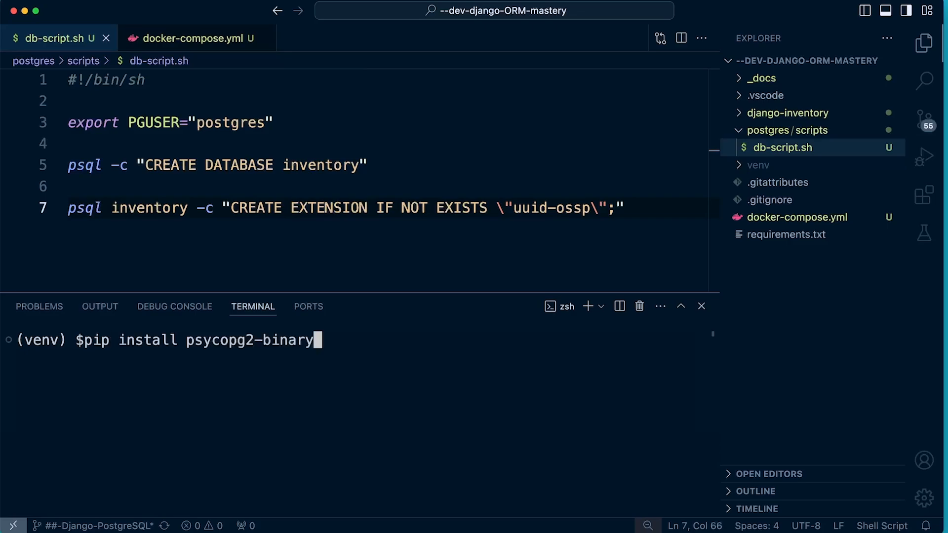
key("BackSpace")
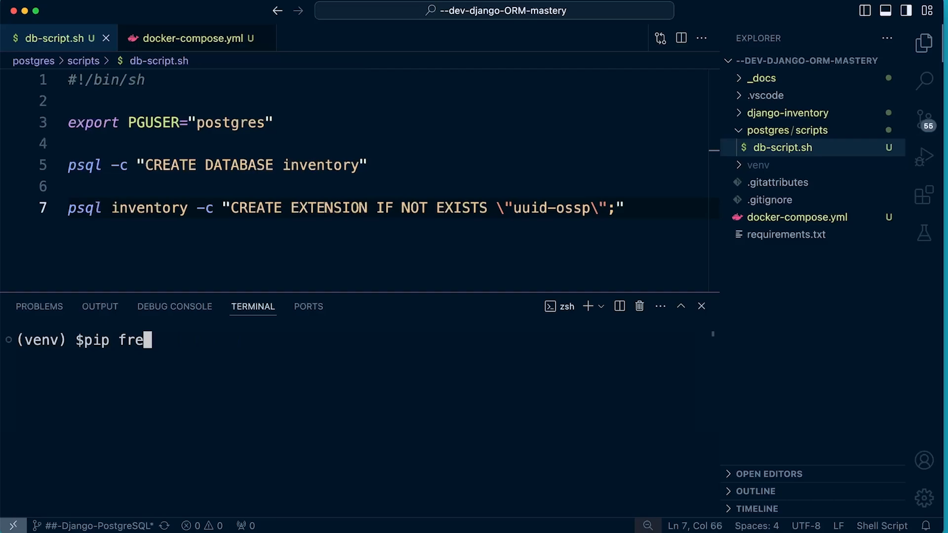
key("Return")
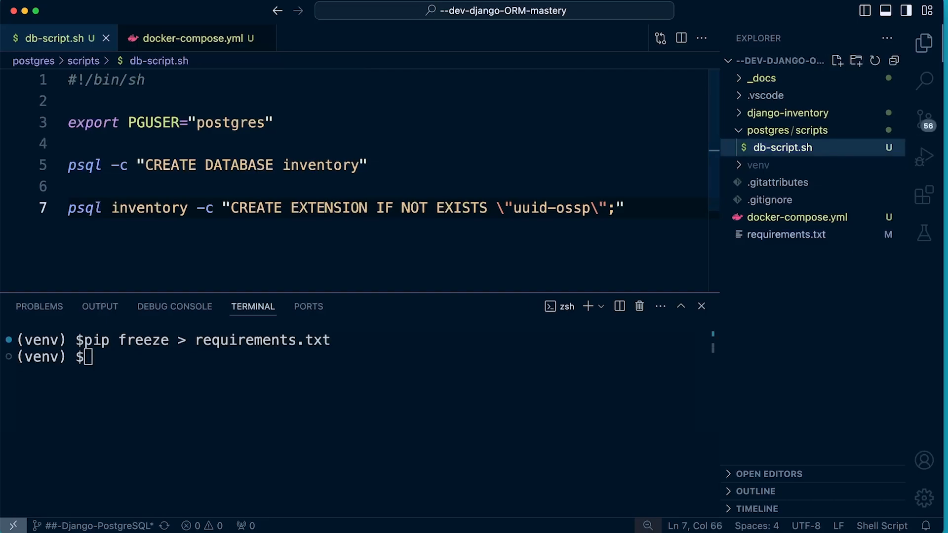
Check requirements.txt for psycopg2-binary 2.9.9, then open django-inventory/core/settings.py.
left_click(788, 234)
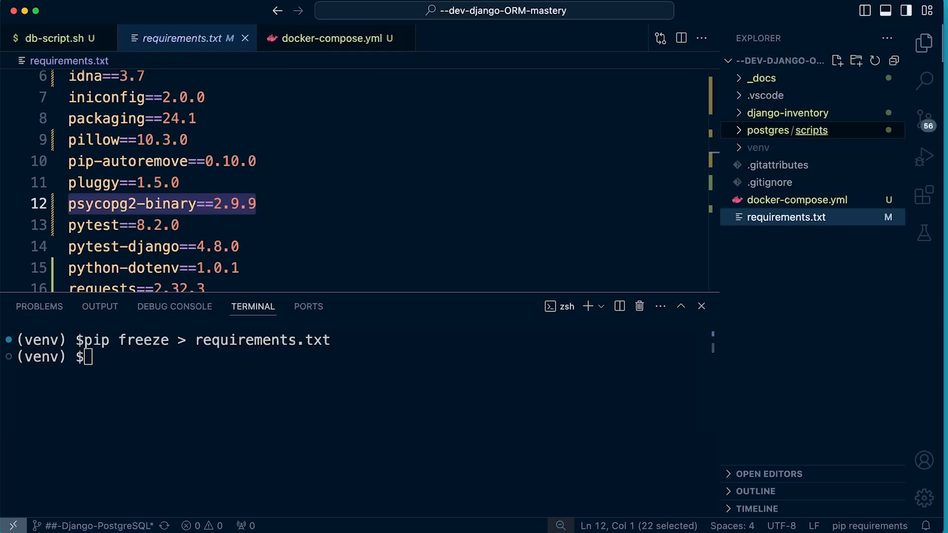
left_click(788, 112)
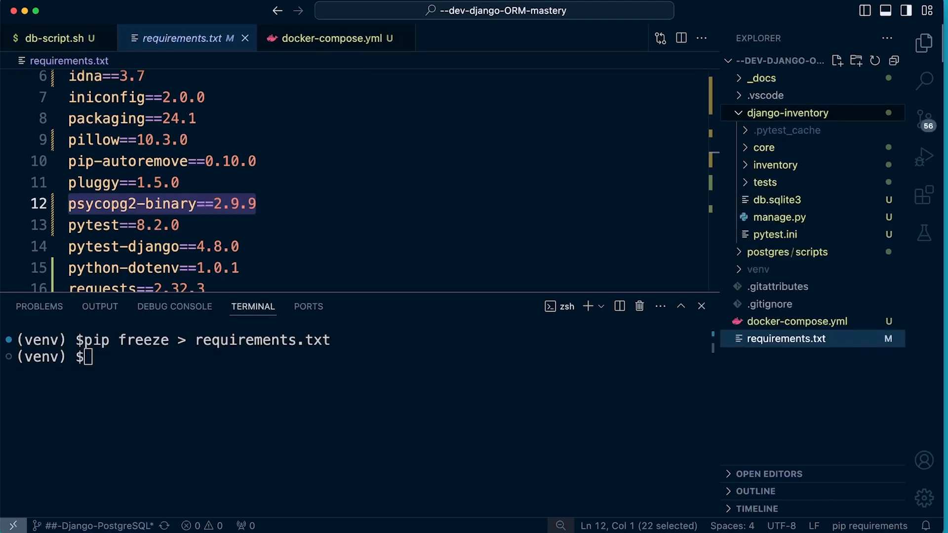
left_click(766, 147)
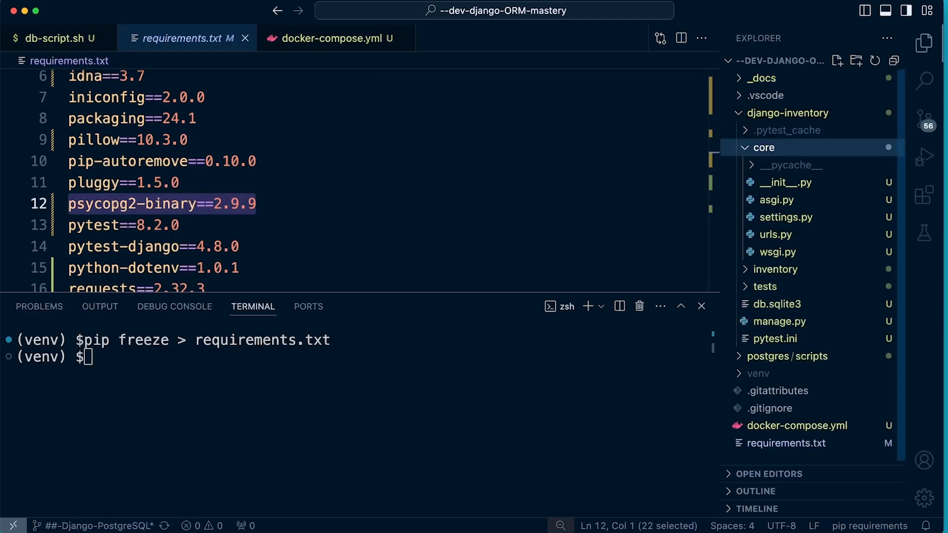
left_click(787, 217)
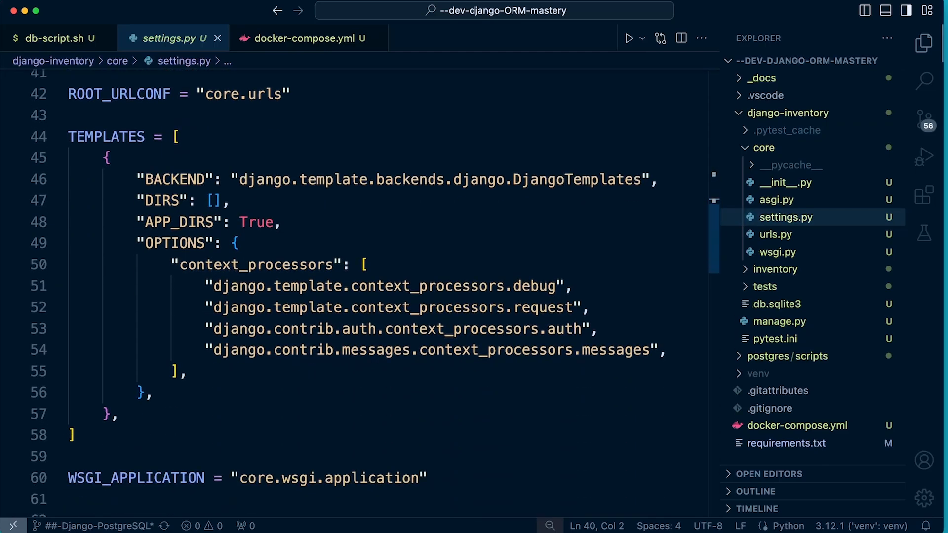
Change the DATABASES ENGINE from sqlite3 to postgresql and begin replacing the NAME path.
scroll("down", 3)
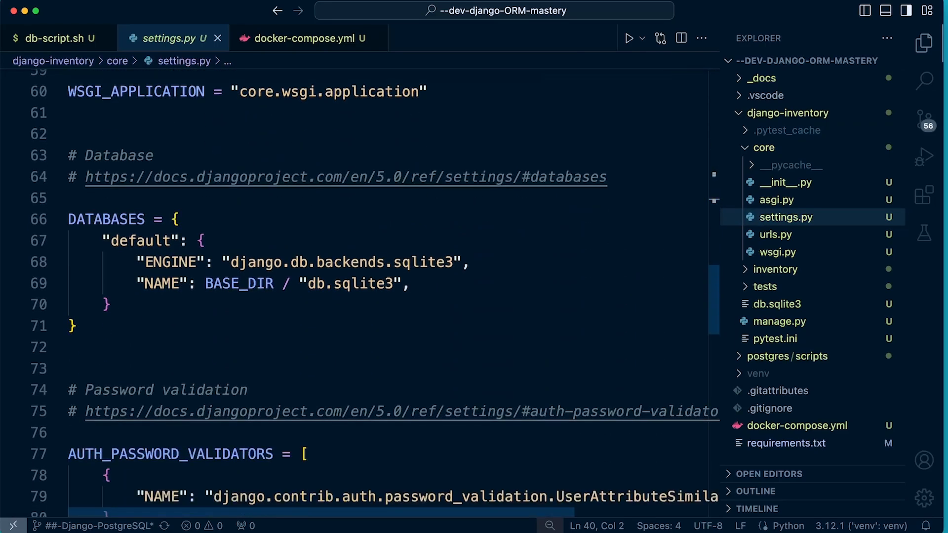
double_click(348, 284)
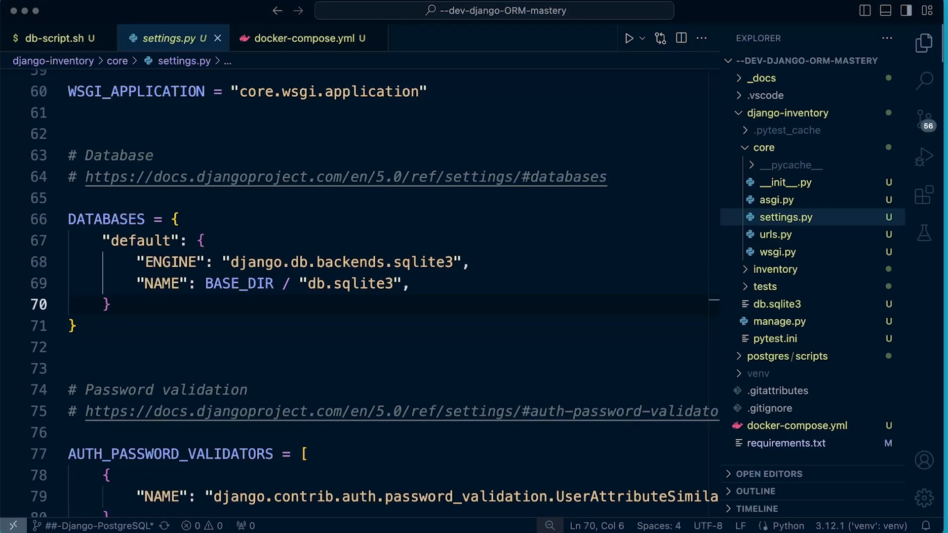
left_click(229, 263)
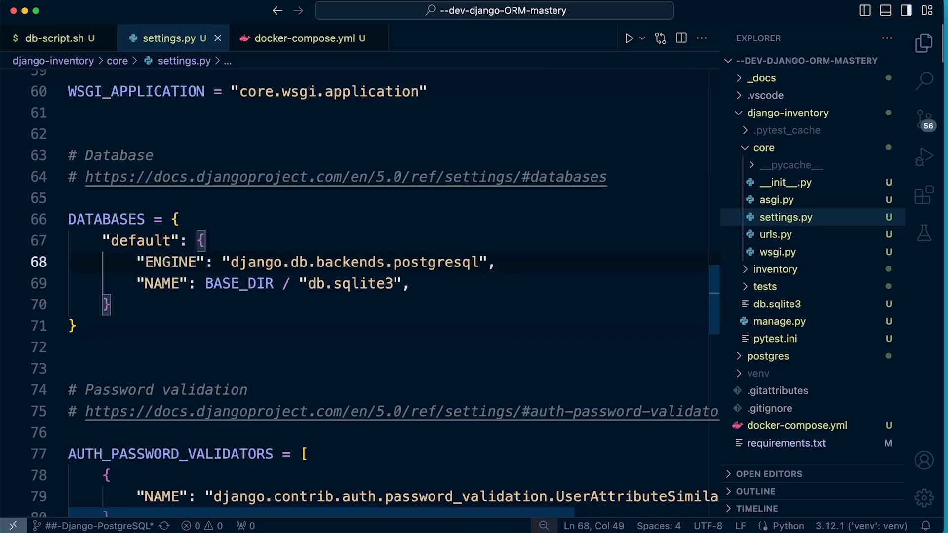
left_click(393, 262)
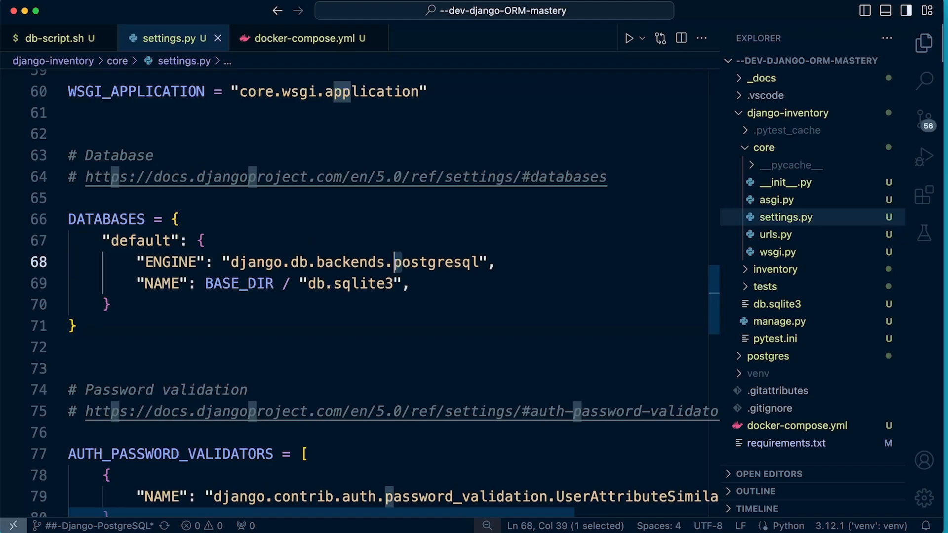
double_click(436, 262)
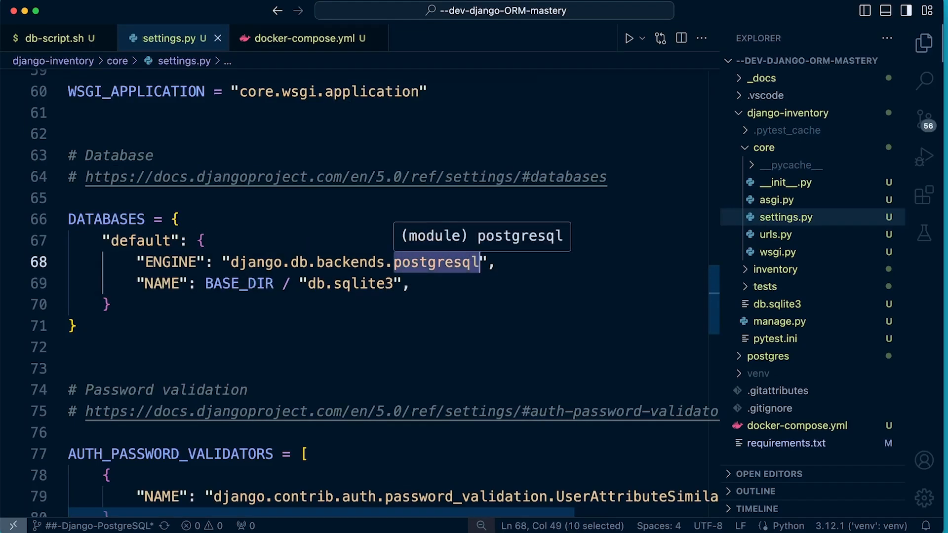
left_click(412, 283)
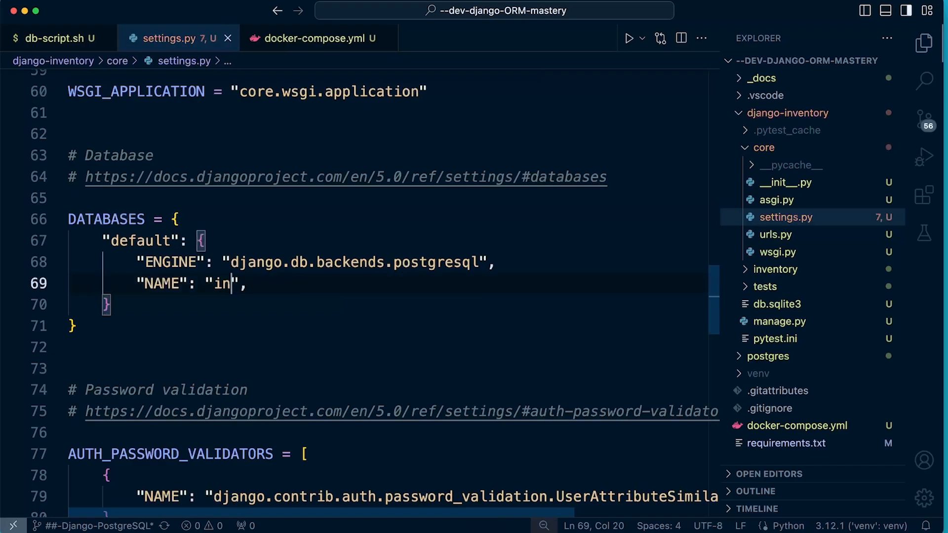
Set NAME to "inventory", confirming it against docker-compose.yml and db-script.sh.
type("ventory")
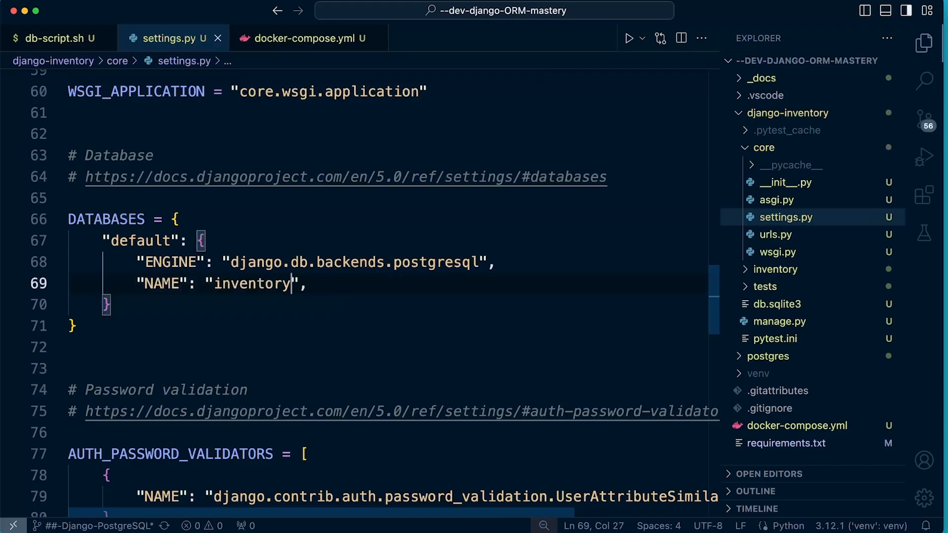
left_click(304, 38)
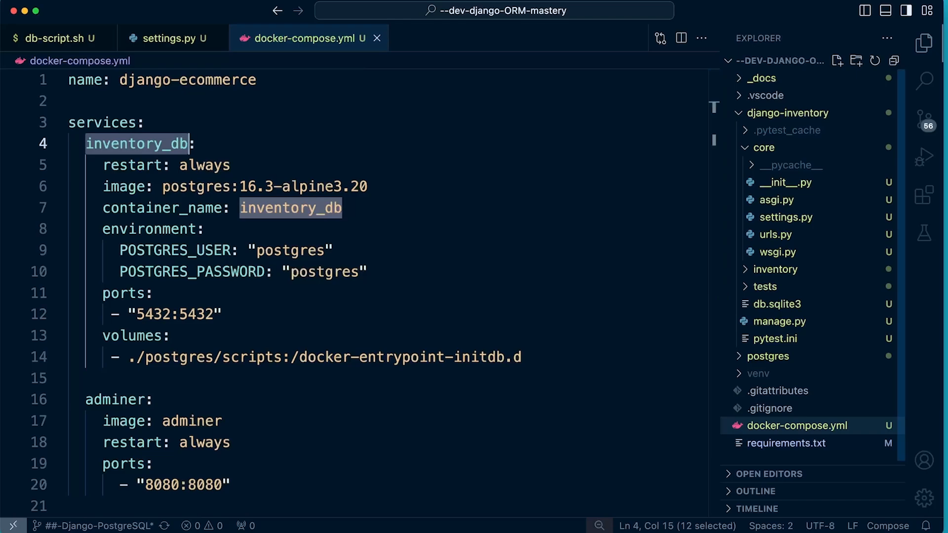
left_click(765, 147)
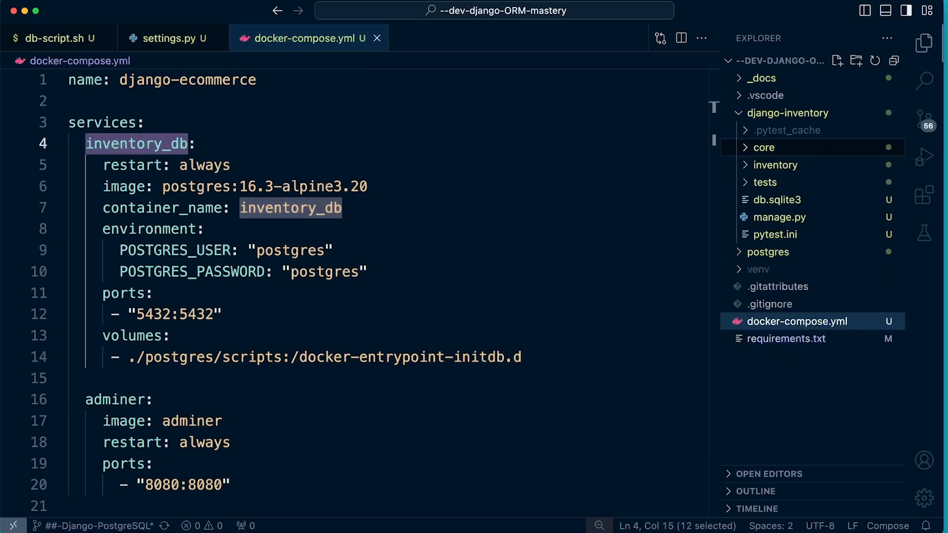
left_click(55, 38)
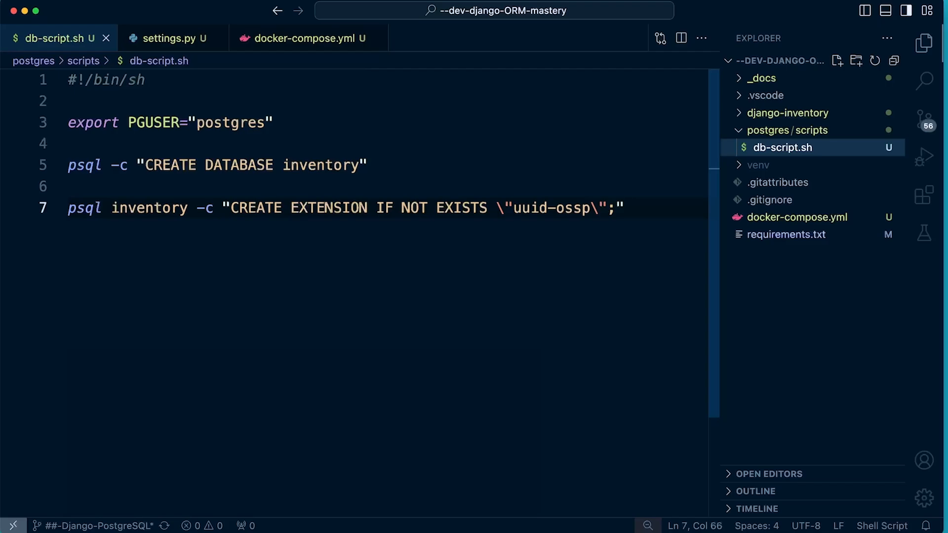
double_click(321, 165)
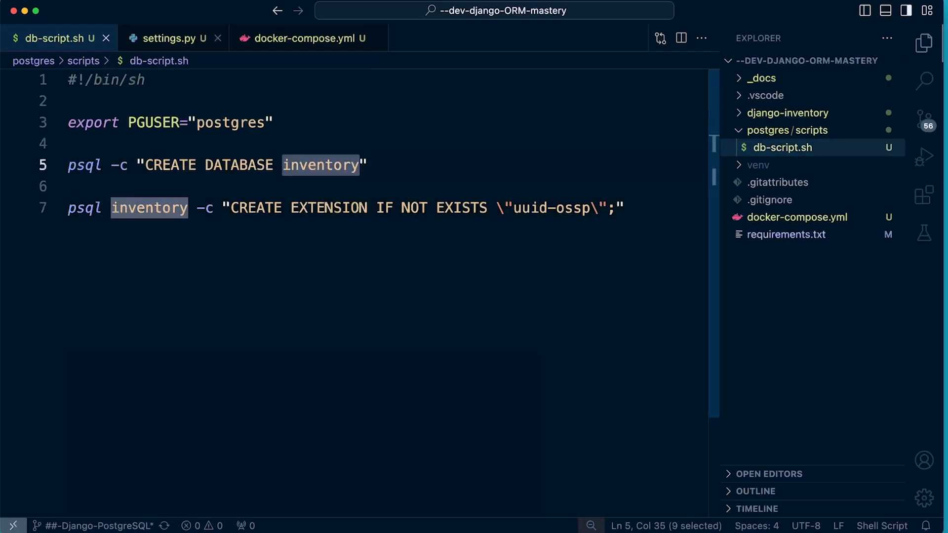
left_click(172, 38)
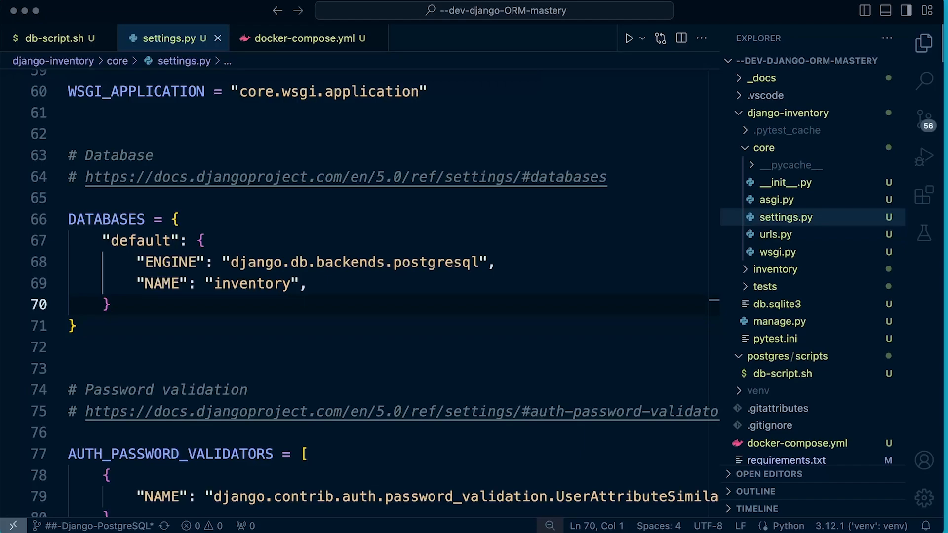
Add "USER": "postgres" and "PORT": "5432" to DATABASES and open the terminal panel.
type("\"USER\": \"postgres\",")
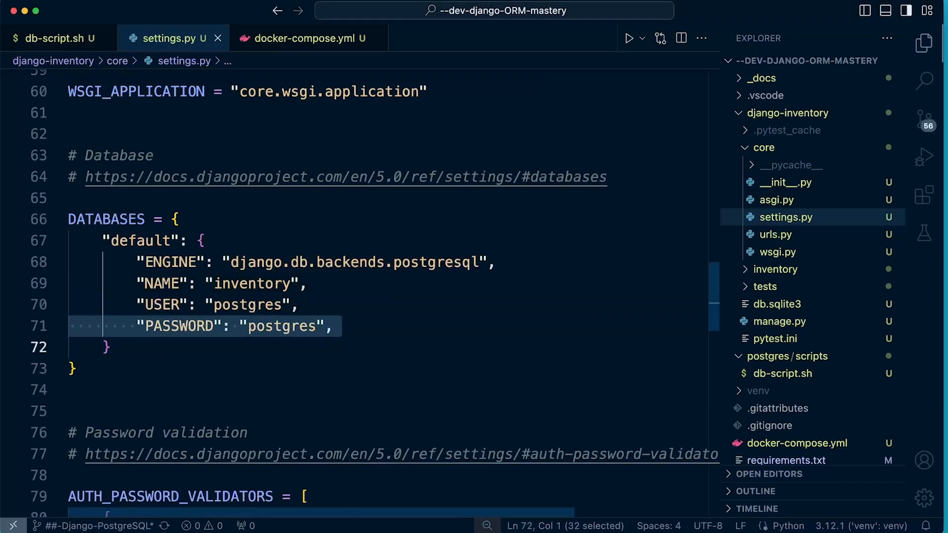
left_click(308, 38)
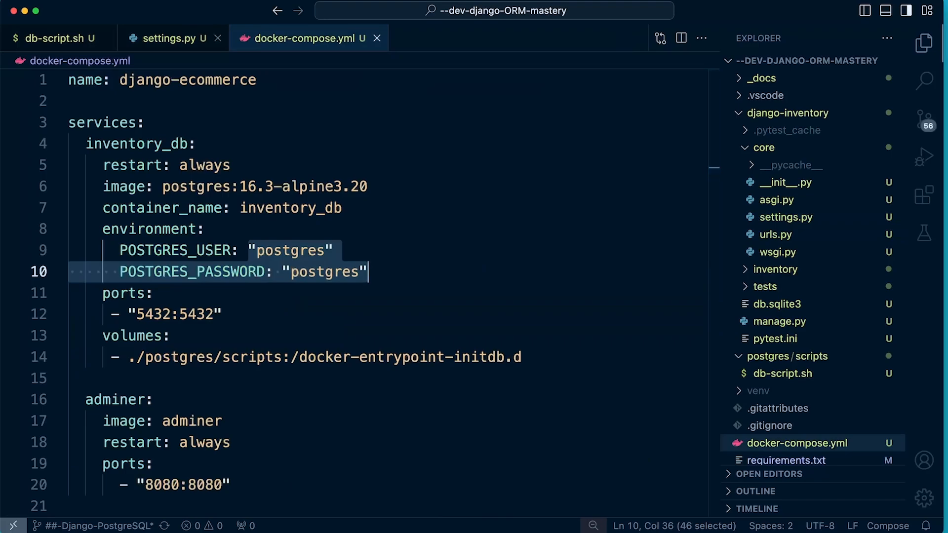
left_click(168, 38)
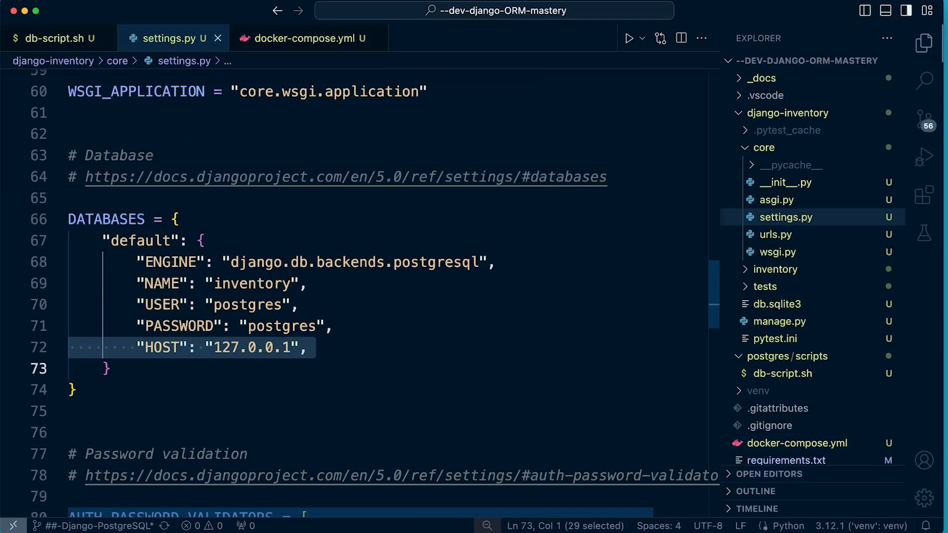
type("\"PORT\": \"5432\",")
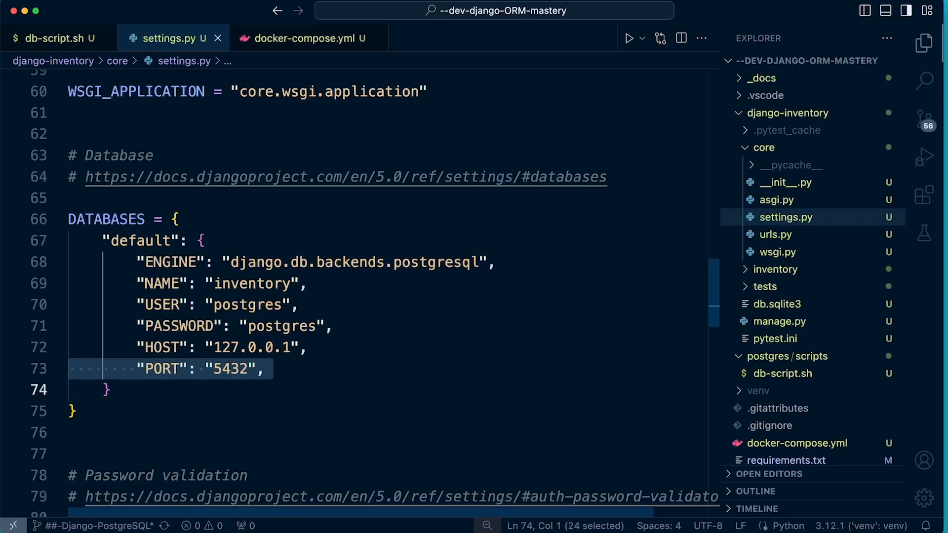
left_click(265, 369)
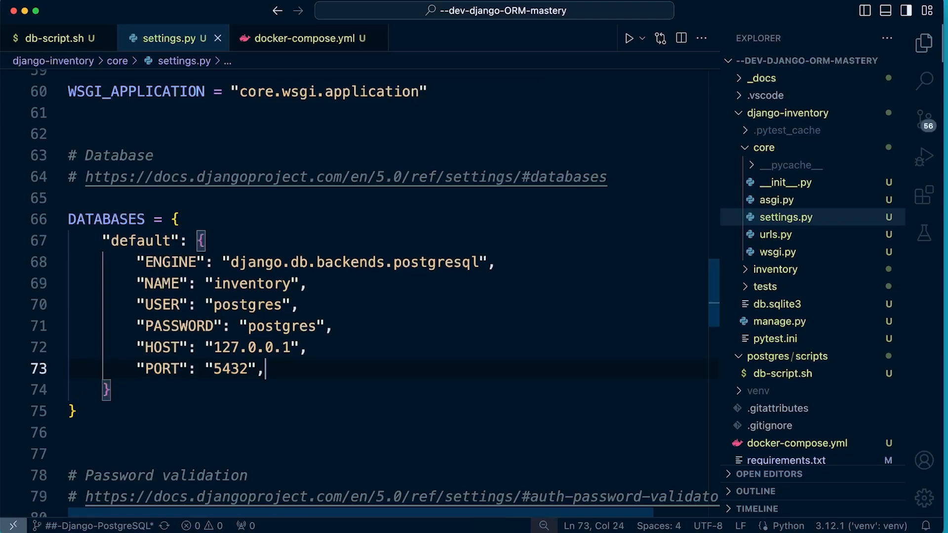
double_click(250, 347)
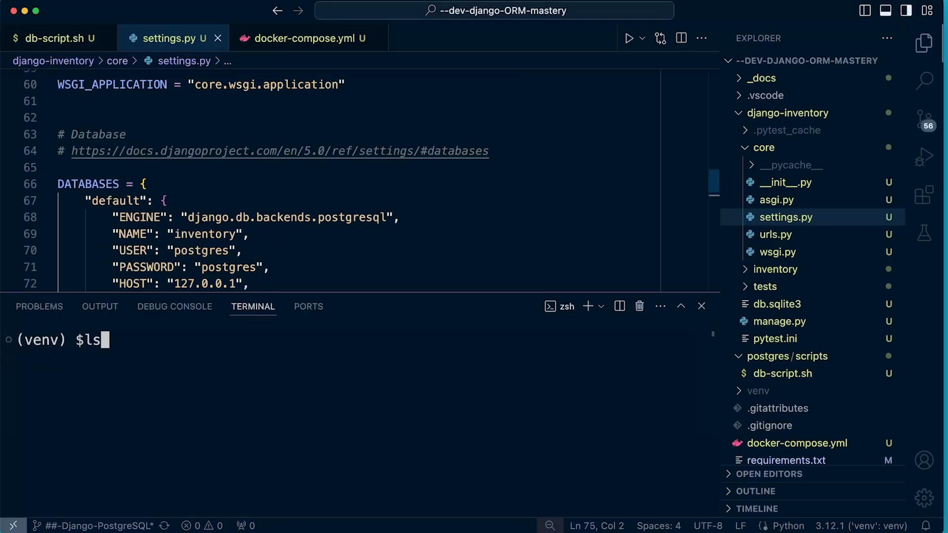
Start containers with docker compose up -d, cd into django-inventory, and run ./manage.py migrate.
type("docker compose up -d")
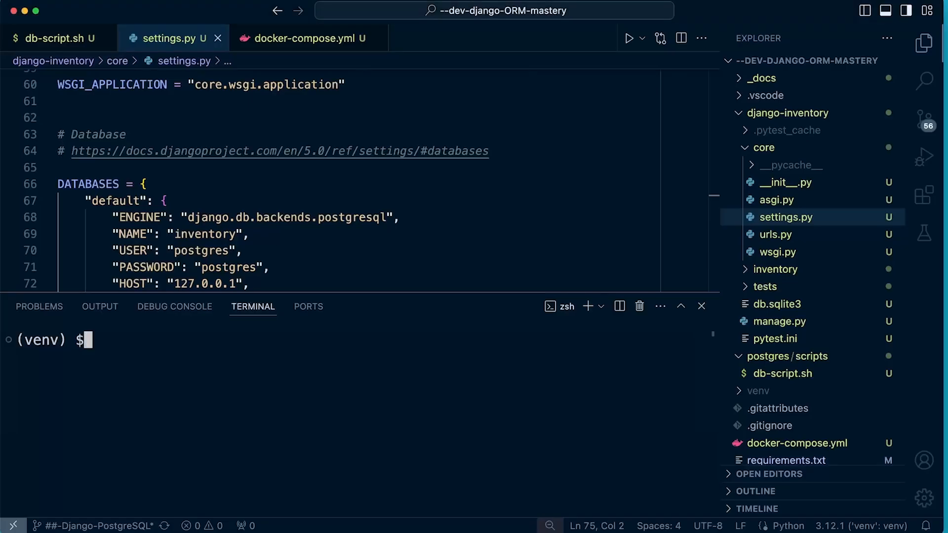
type("ls")
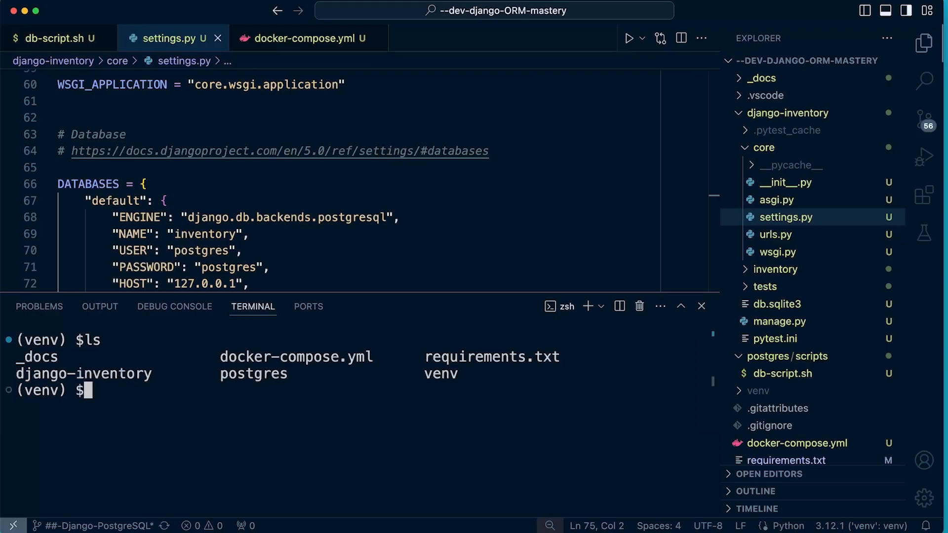
type("cd django-inventory/n")
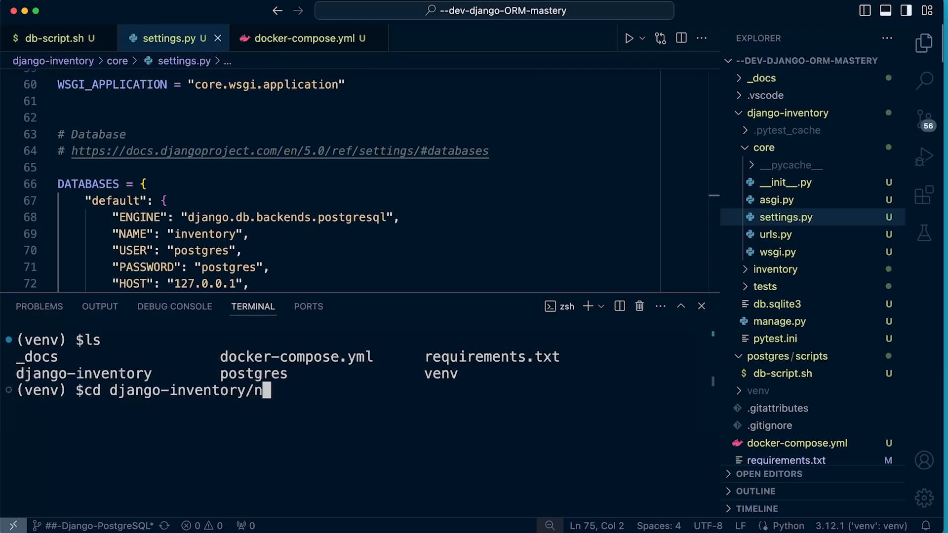
key("Return")
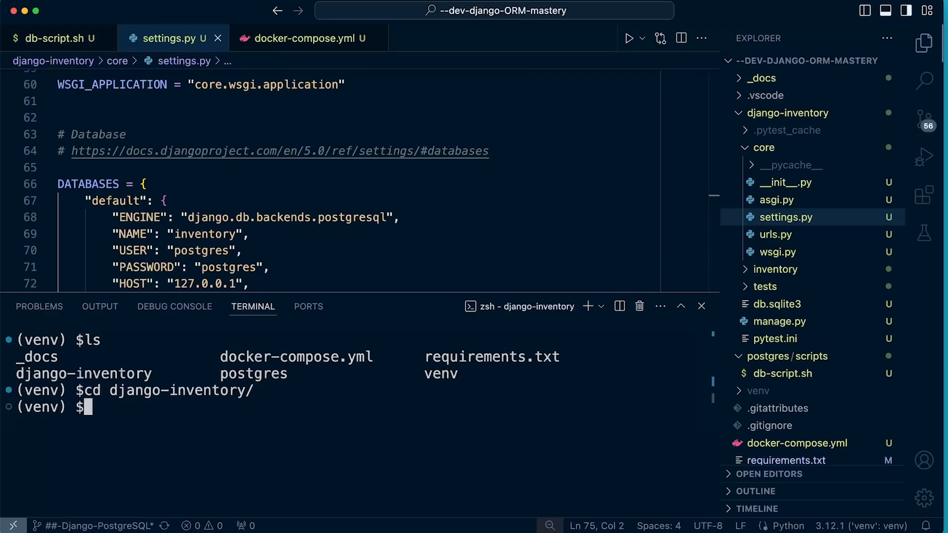
type("./manage.py")
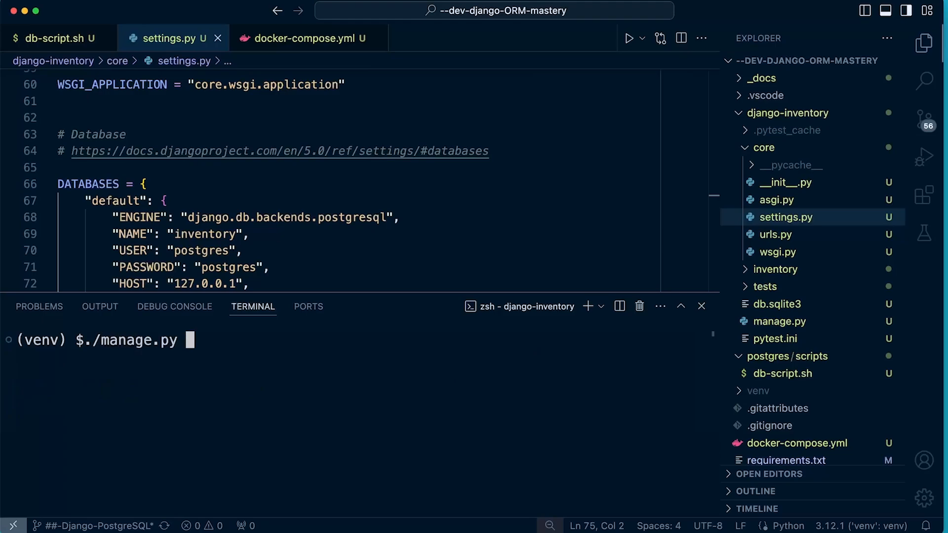
type("migrate")
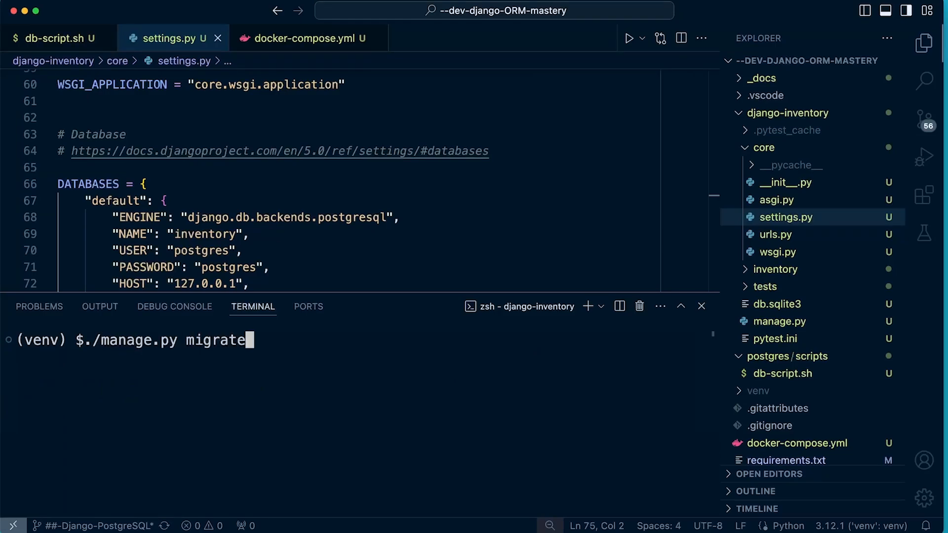
key("Return")
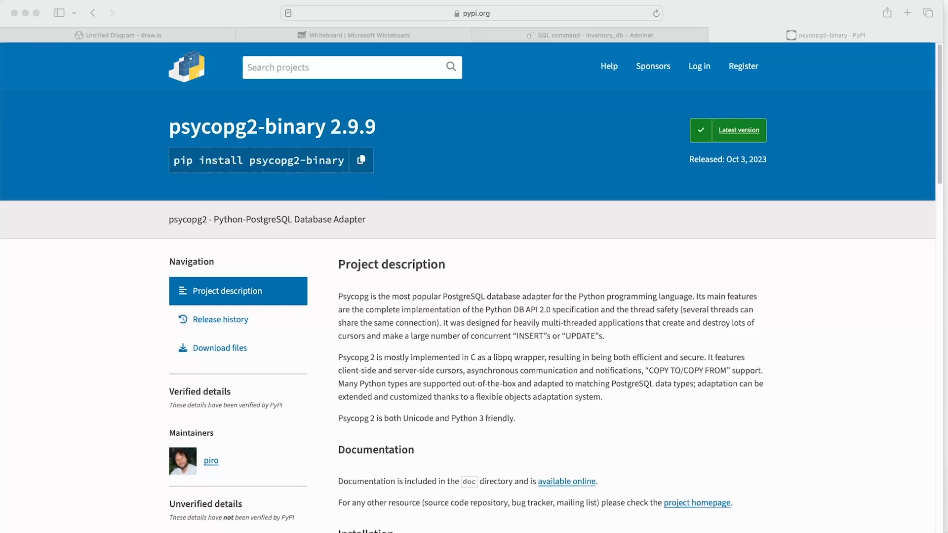
Refresh Adminer, log in as postgres, and decline saving the password.
left_click(594, 34)
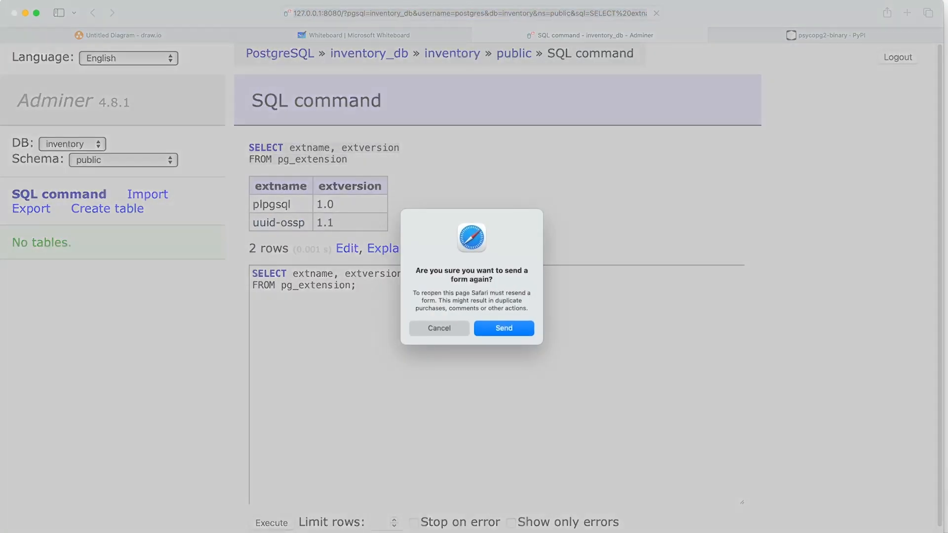
left_click(503, 329)
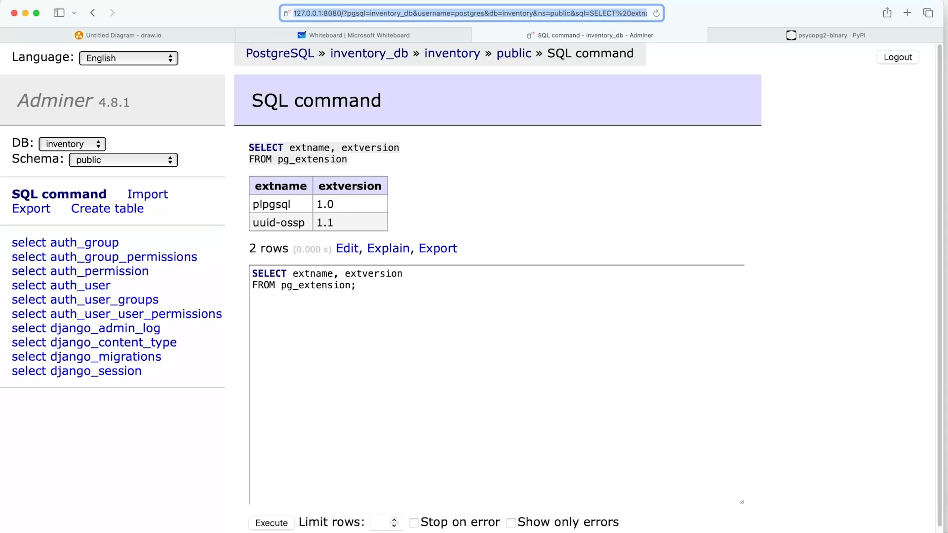
left_click(897, 56)
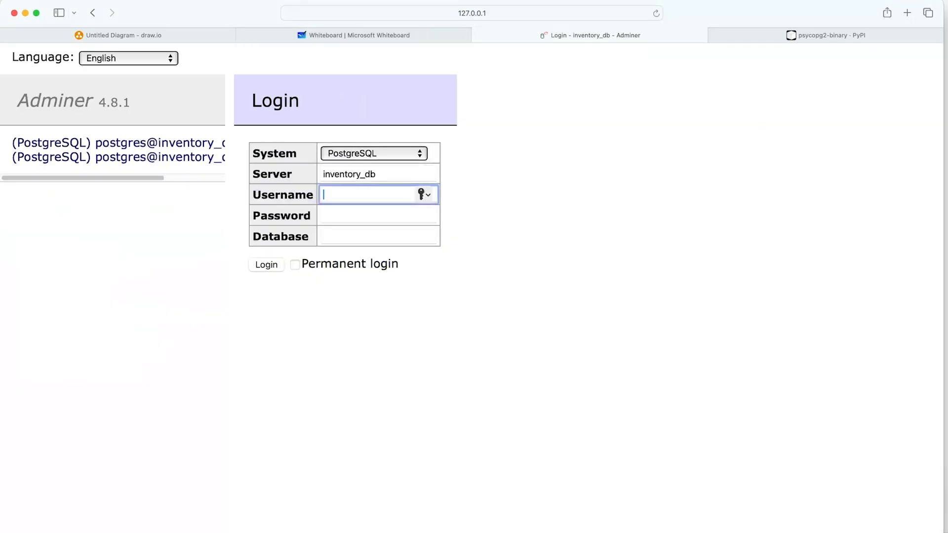
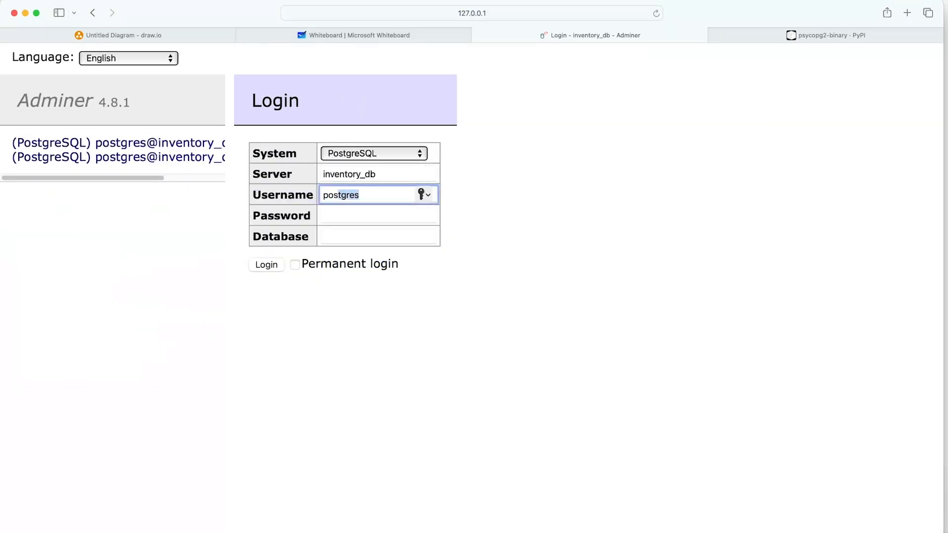
left_click(265, 265)
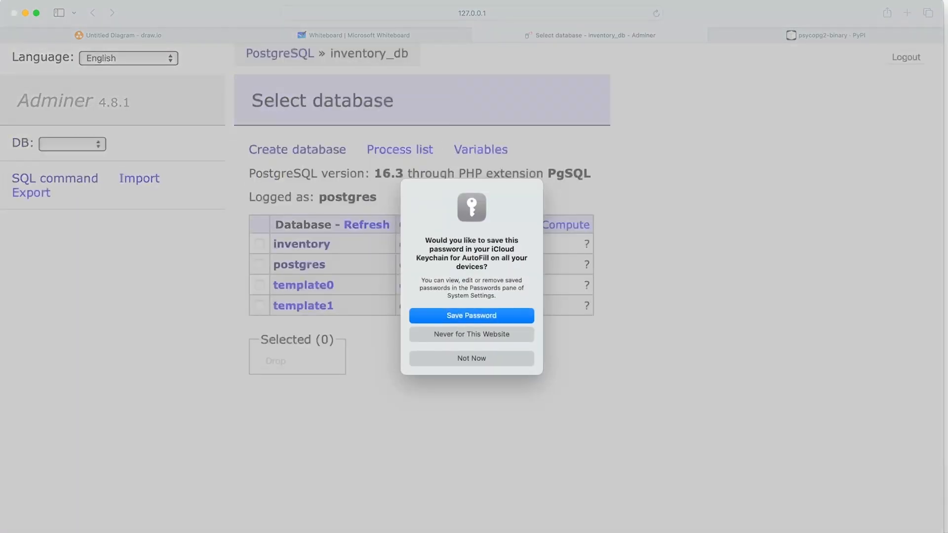
left_click(472, 358)
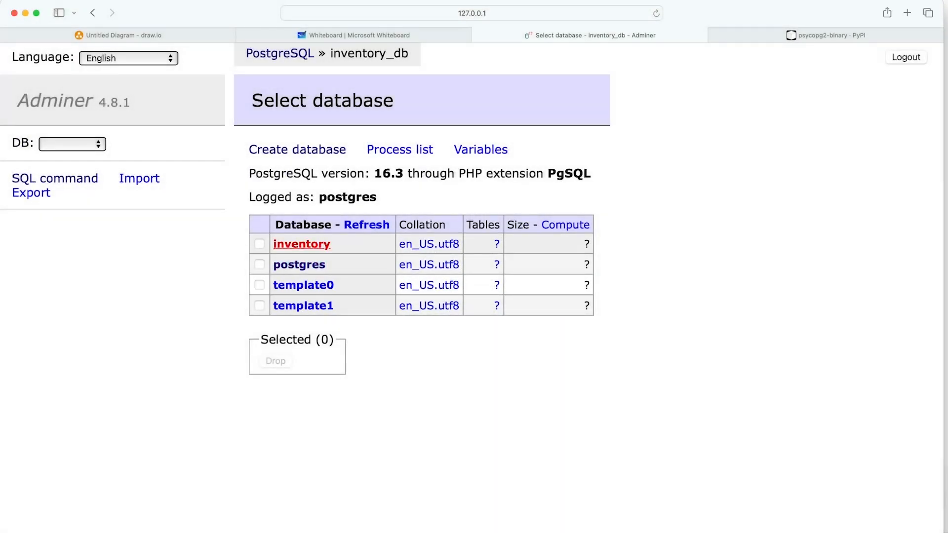
left_click(302, 243)
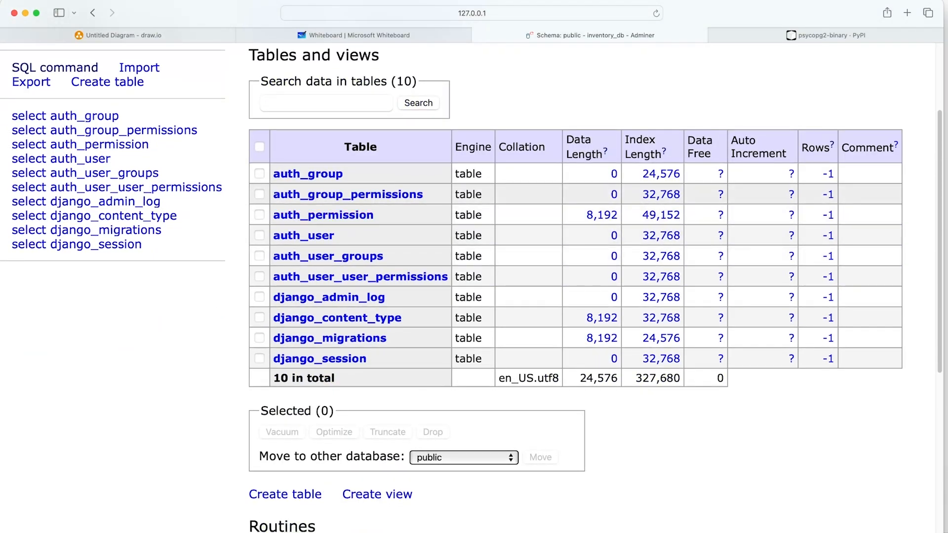
mouse_move(323, 214)
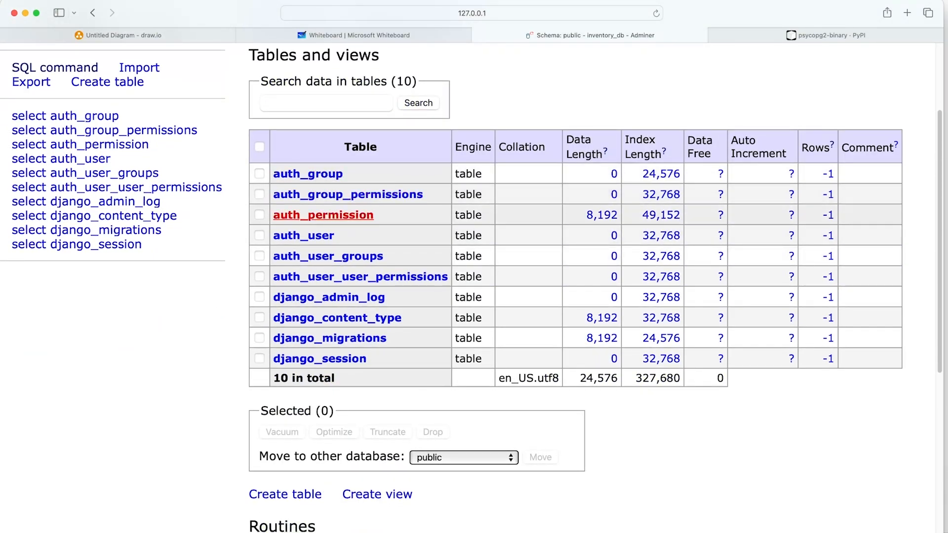
mouse_move(319, 358)
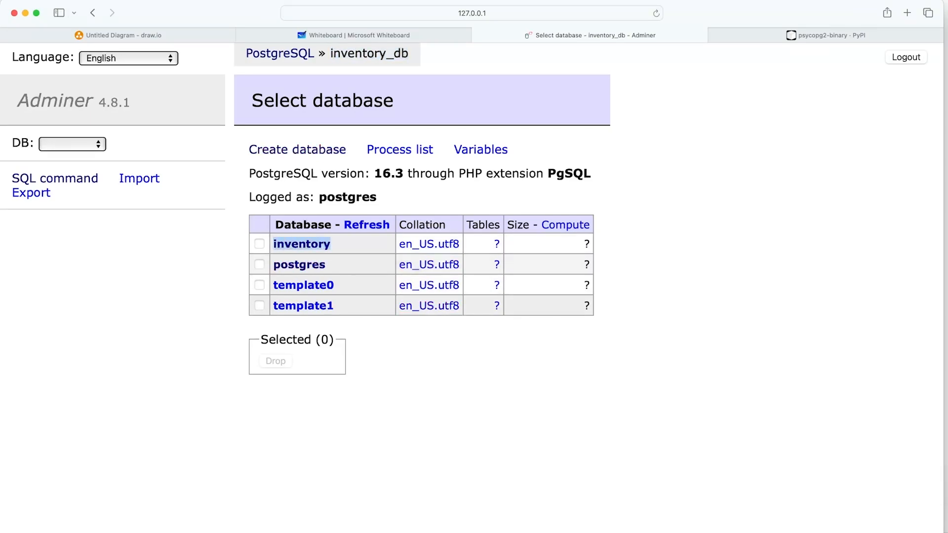
Drop the inventory database and create a new empty database named inventory.
left_click(259, 243)
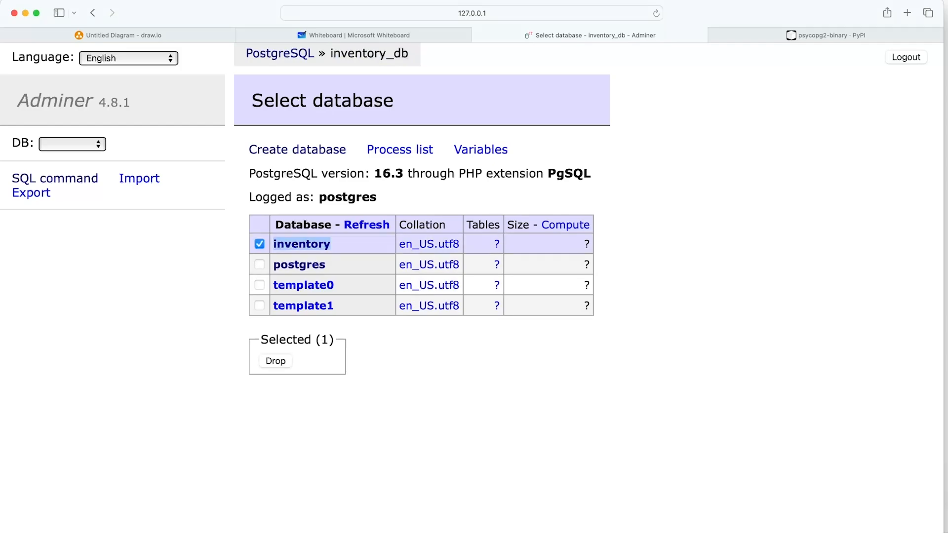
left_click(275, 361)
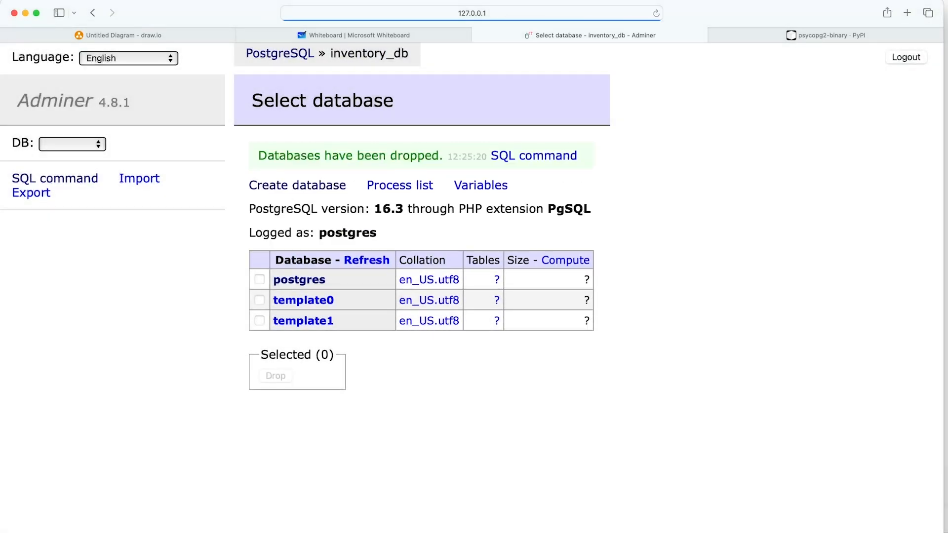
left_click(297, 185)
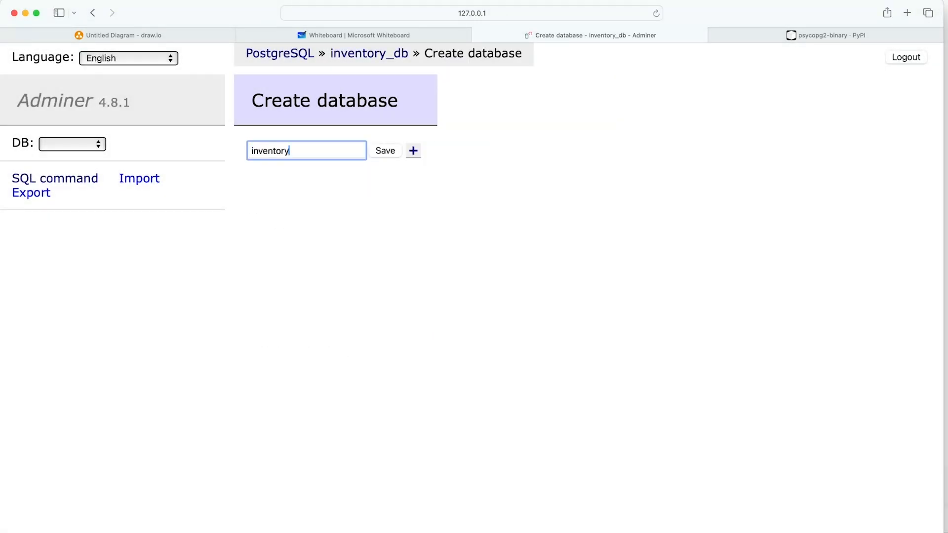
left_click(385, 150)
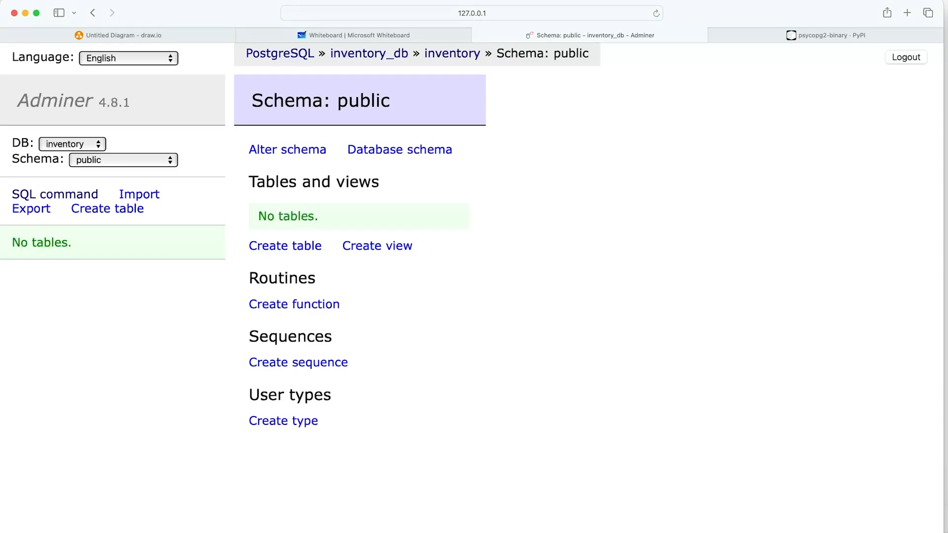